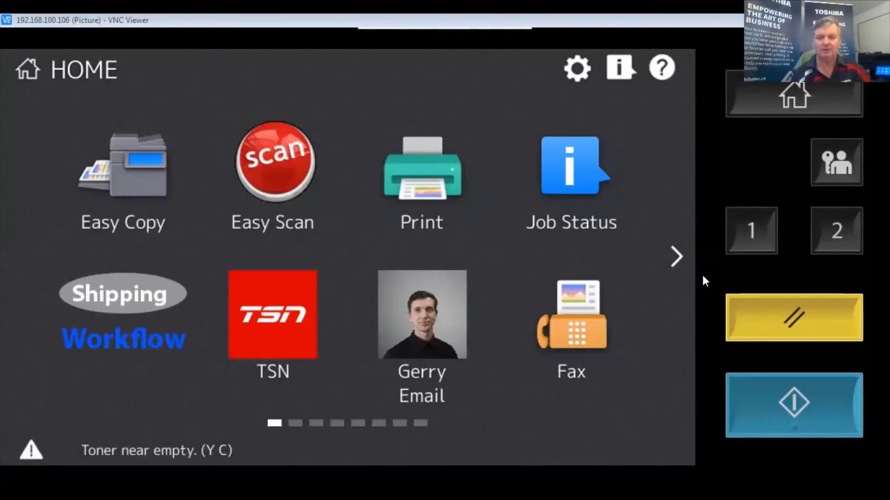
mouse_move(698, 289)
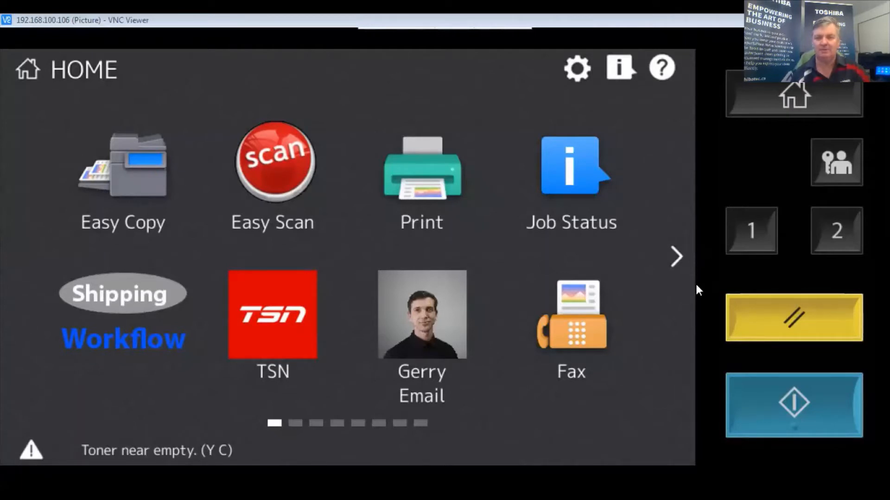
mouse_move(584, 275)
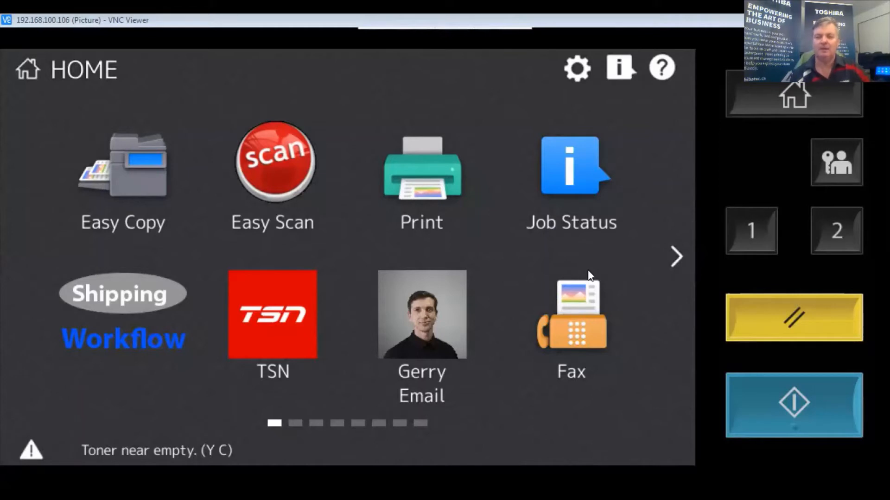
mouse_move(102, 253)
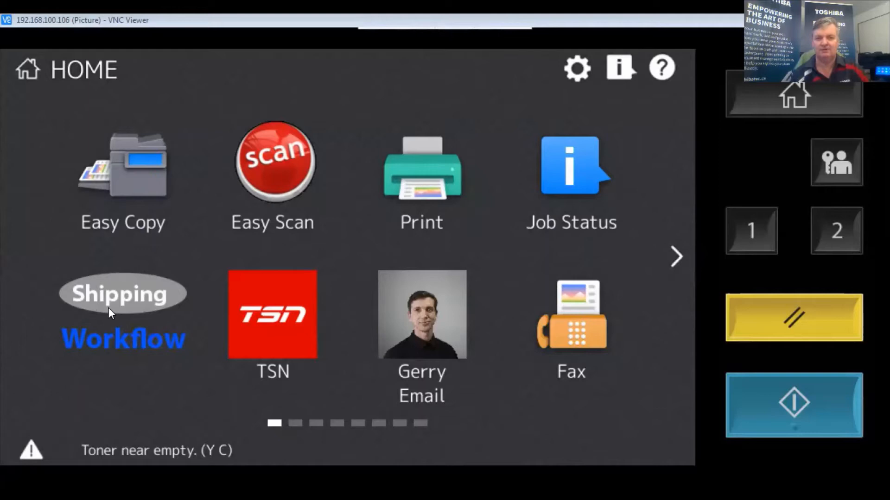
mouse_move(677, 265)
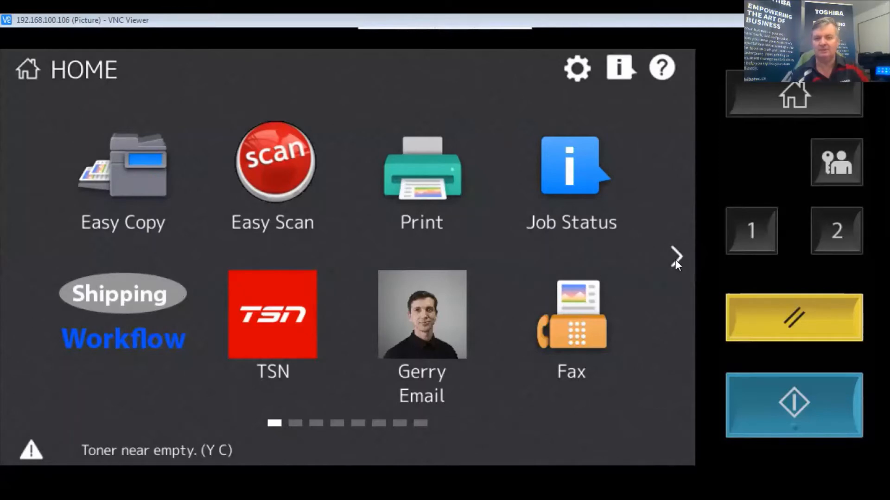
- Launch e-BRIDGE Plus for OneDrive from the second page of home-screen apps
click(676, 256)
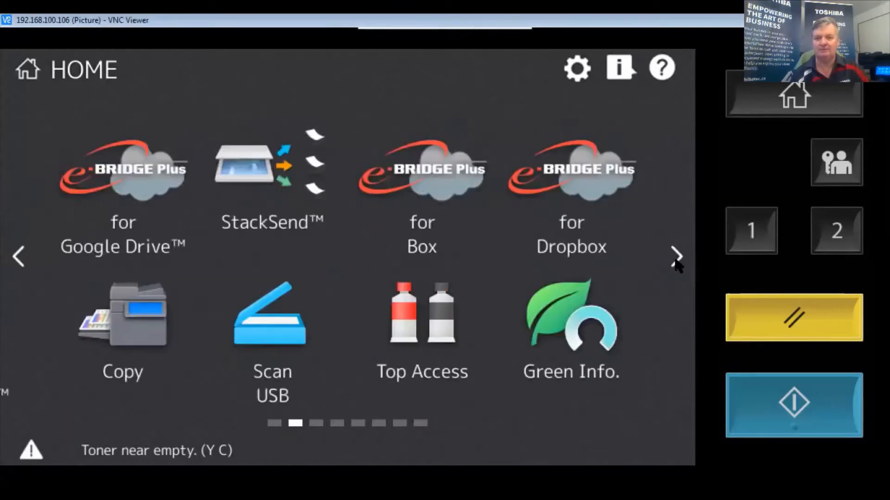
click(677, 256)
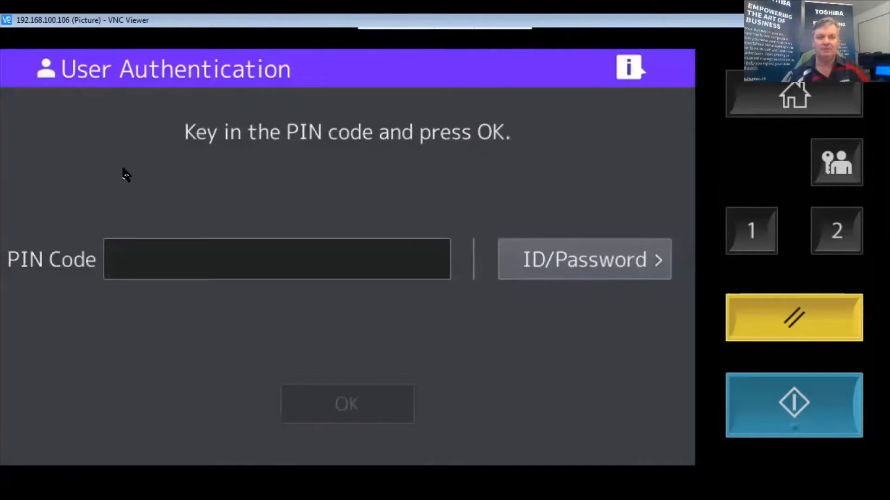
mouse_move(157, 81)
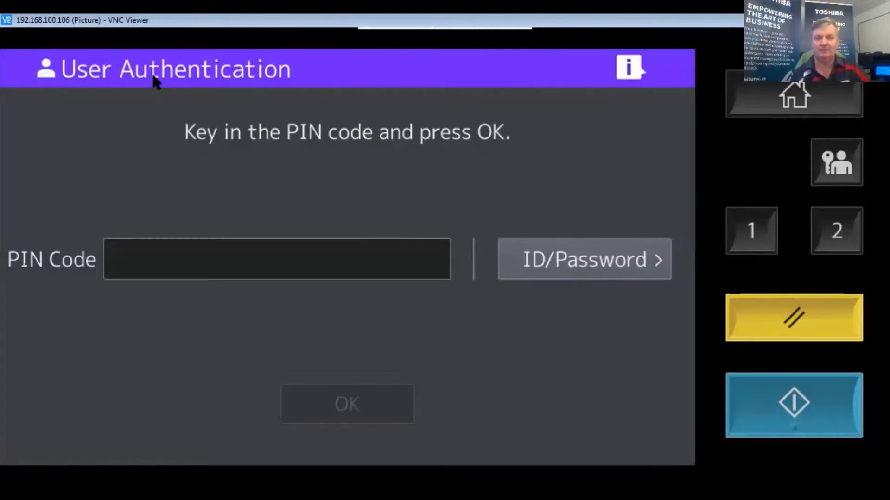
mouse_move(293, 138)
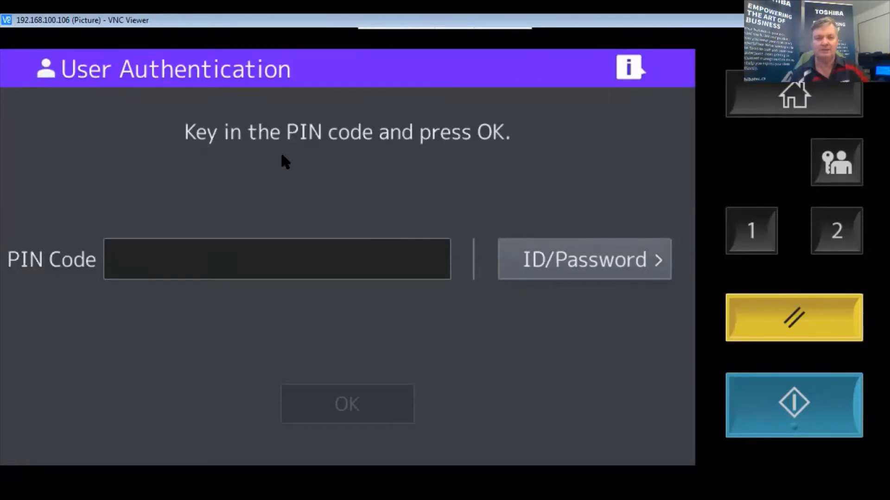
- Sign in to the OneDrive app with the PIN code
click(276, 258)
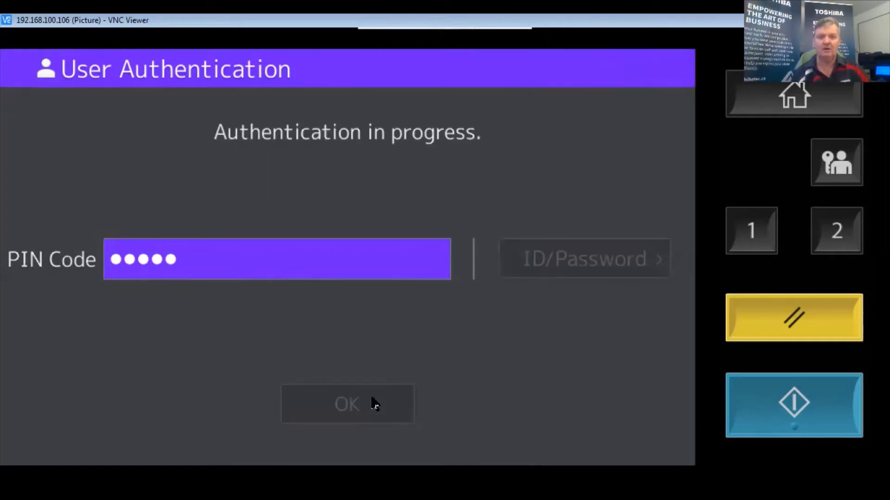
click(347, 404)
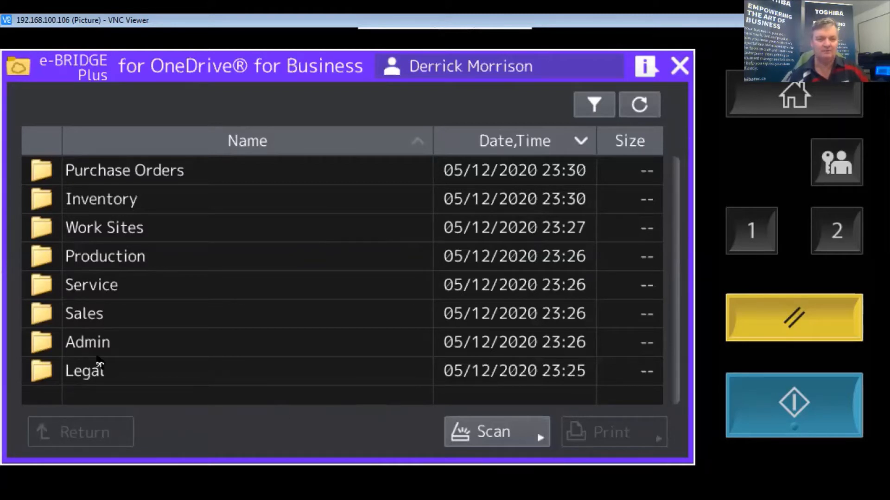
mouse_move(88, 313)
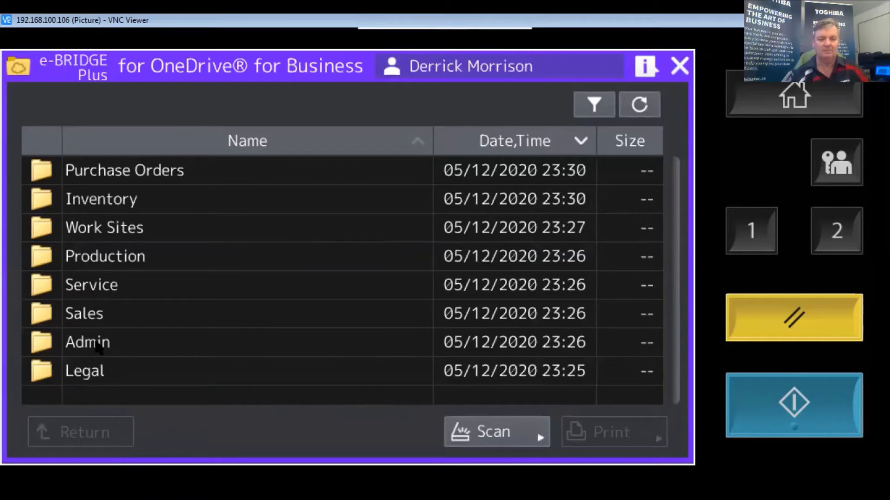
mouse_move(83, 290)
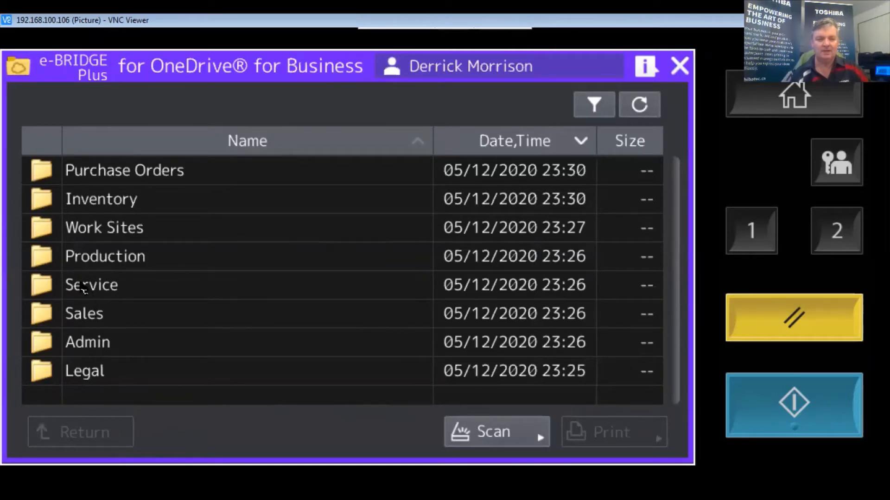
mouse_move(84, 241)
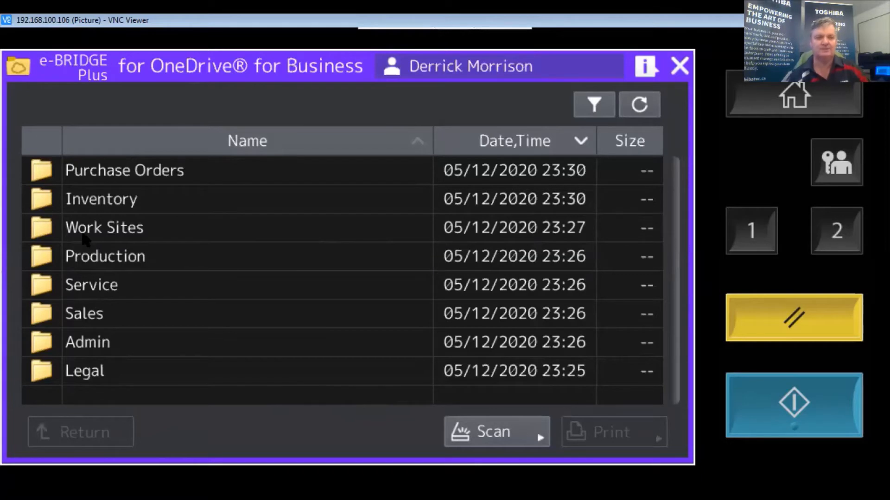
mouse_move(53, 235)
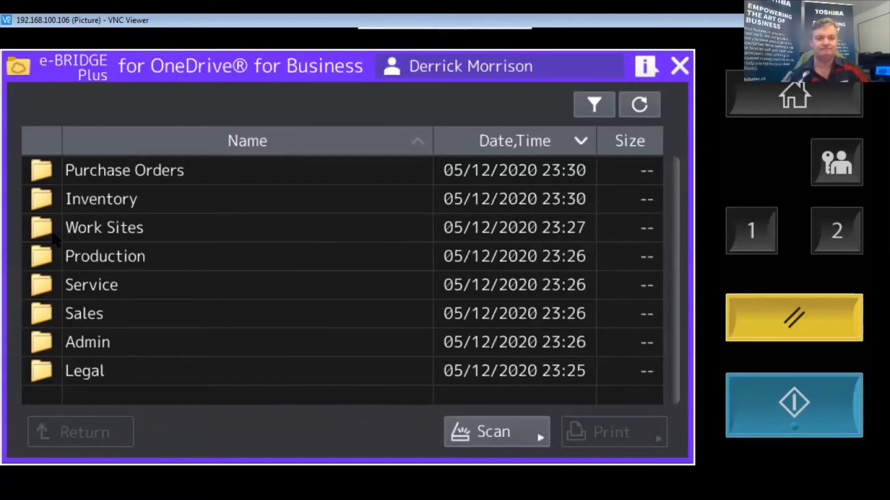
- Navigate to Work Sites › 123 Main St., Moncton › Electrical
double_click(104, 227)
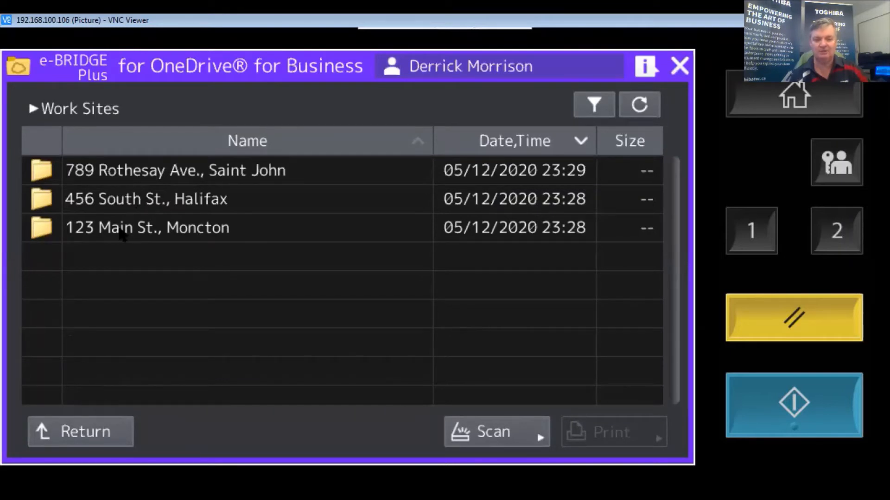
double_click(147, 227)
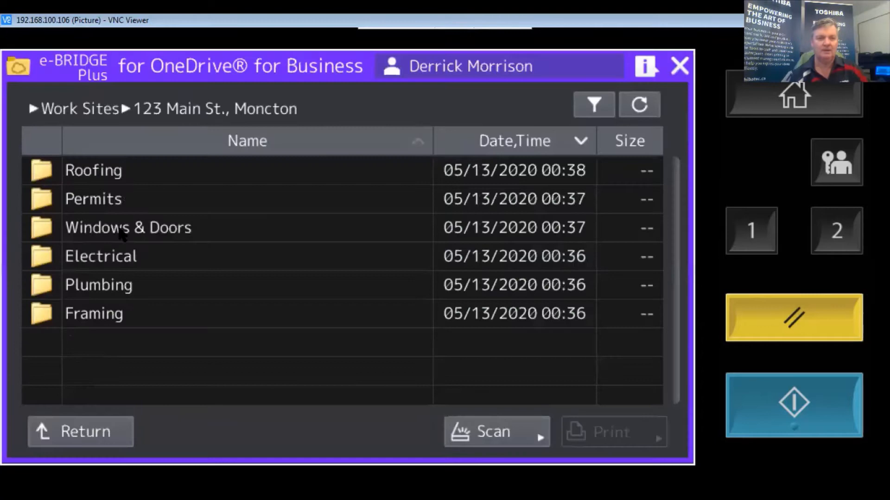
mouse_move(128, 320)
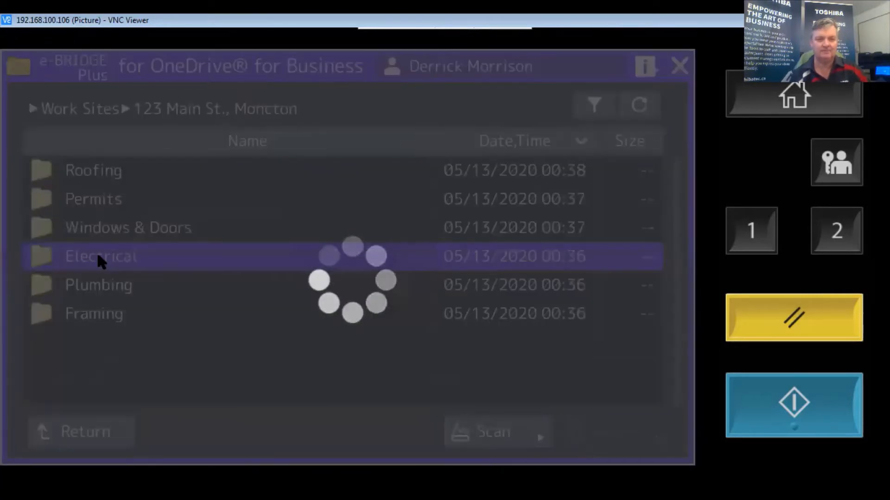
double_click(101, 256)
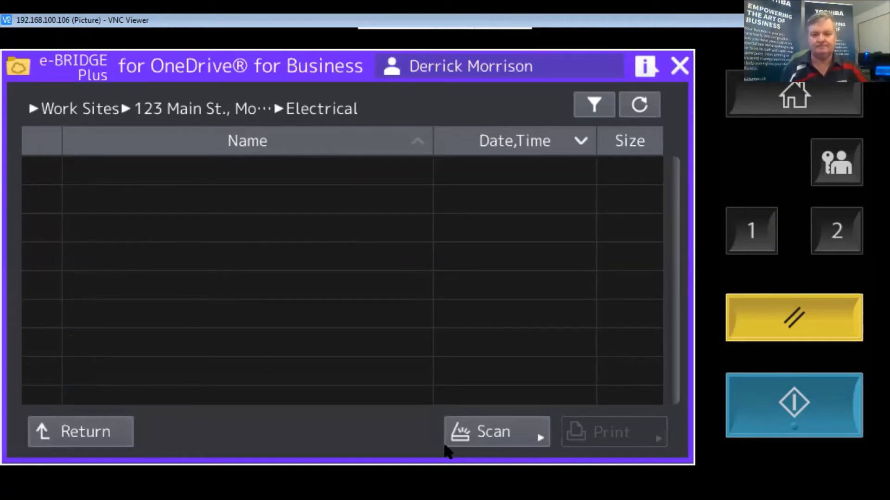
- In Scan Settings, set the file format to PDF(OCR) and select the Name field
click(493, 431)
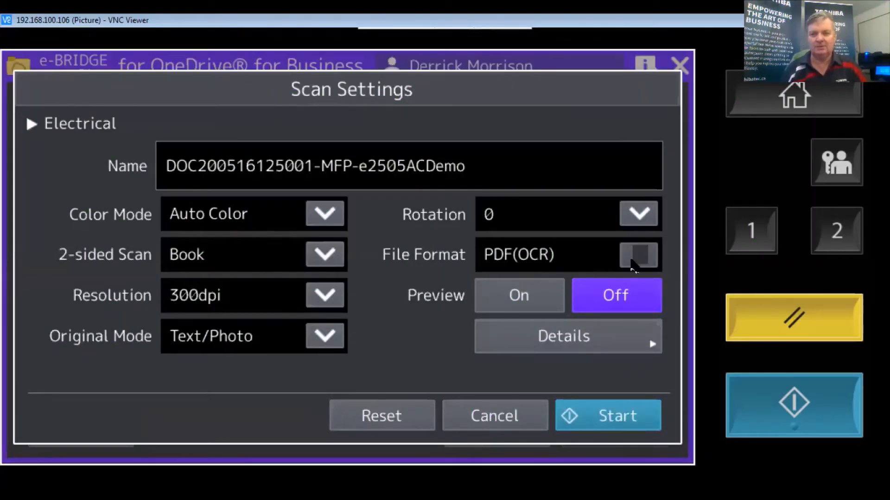
click(638, 255)
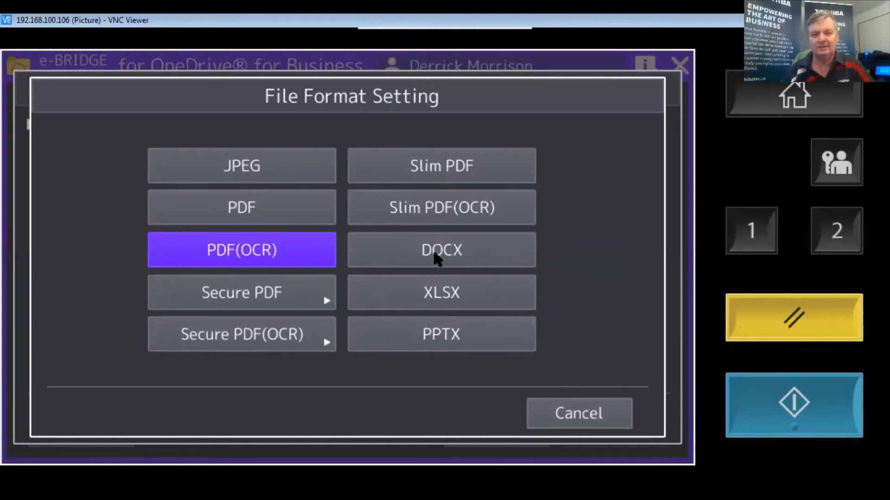
mouse_move(430, 335)
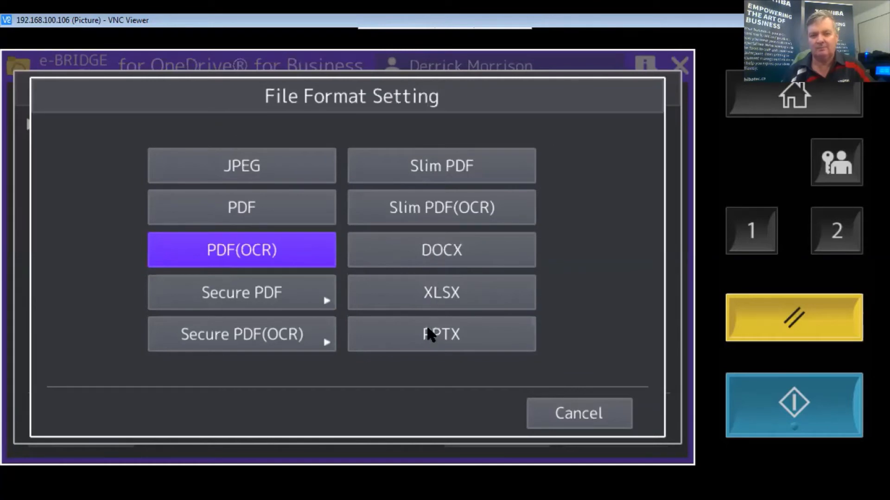
mouse_move(258, 255)
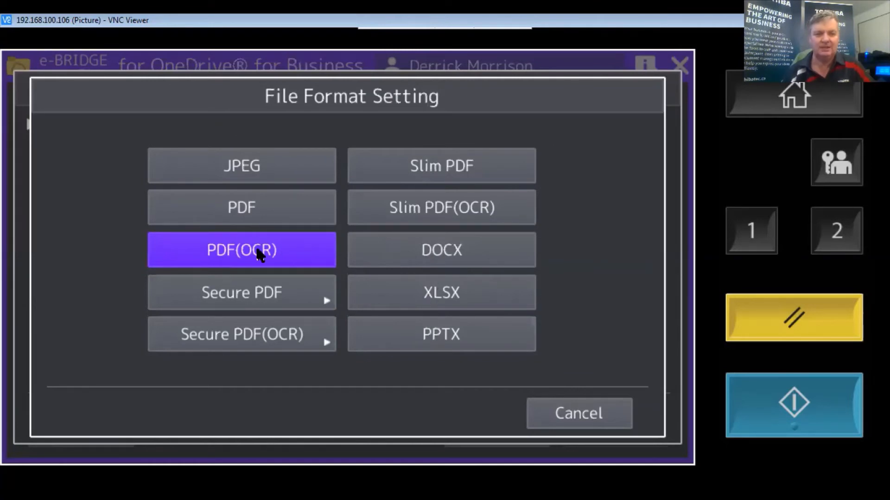
click(241, 250)
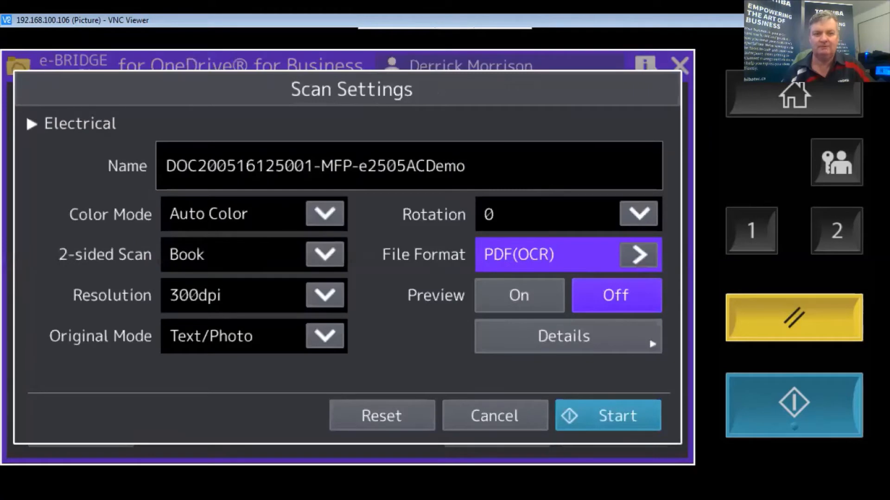
click(409, 166)
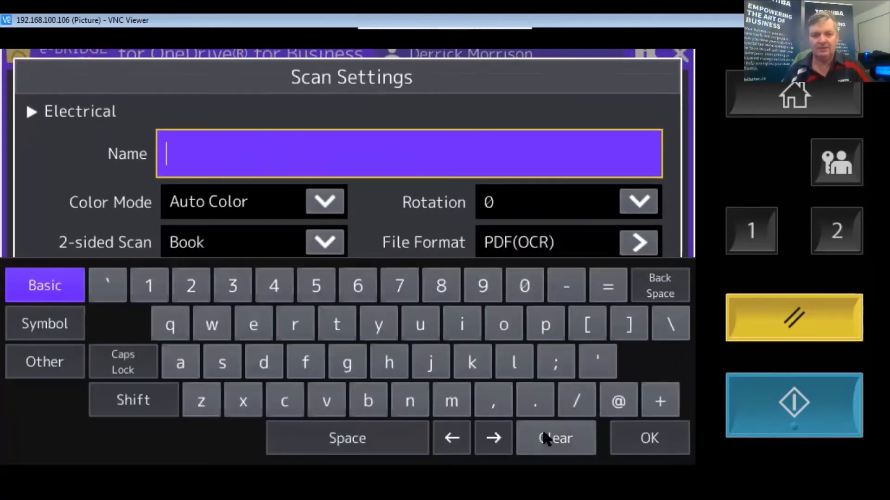
- Name the scan 'Office Xpress' and start scanning the invoice
text(Offi)
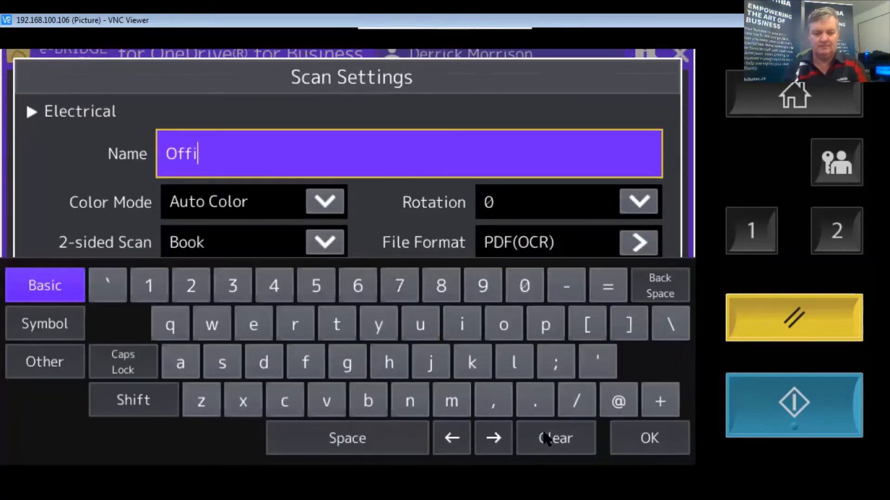
text(ce Xpre)
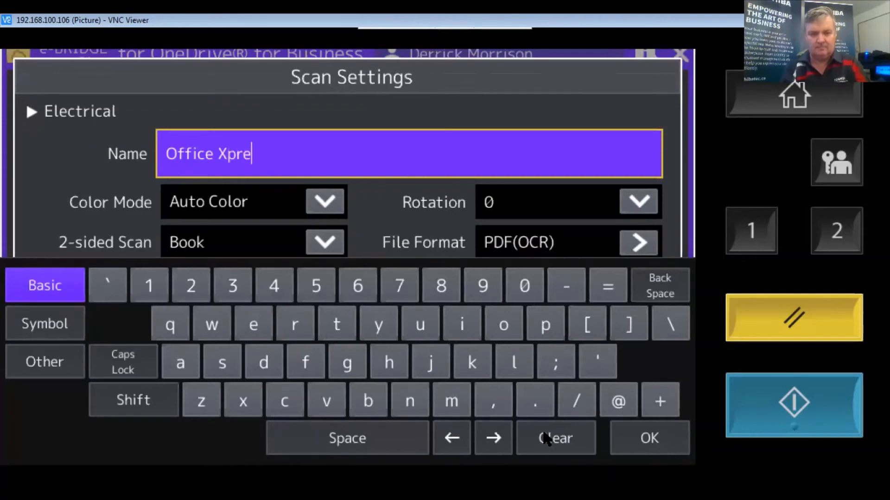
text(ss)
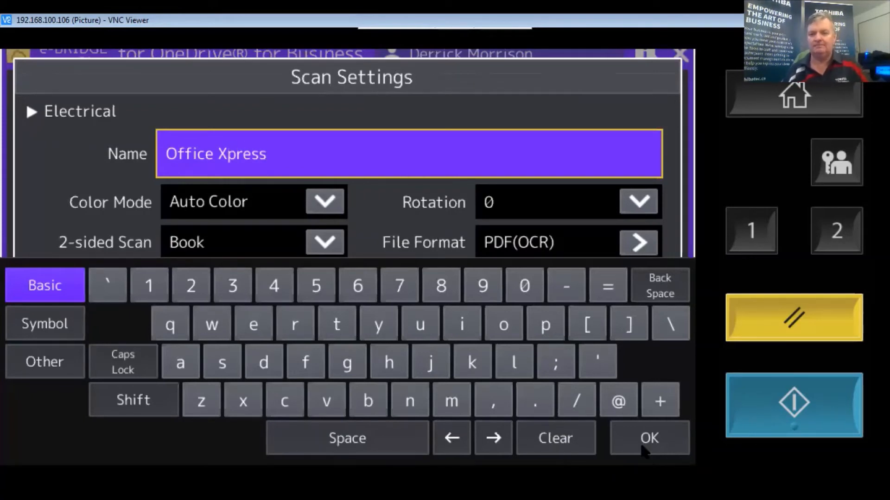
click(648, 438)
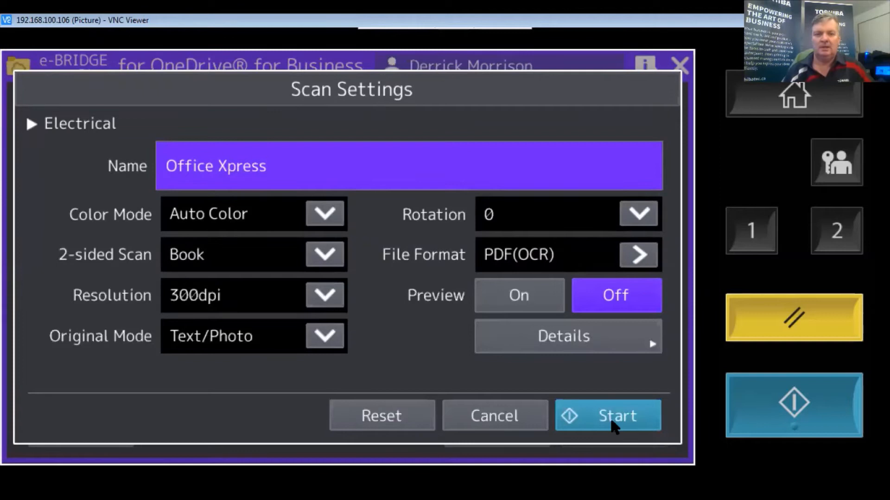
click(607, 415)
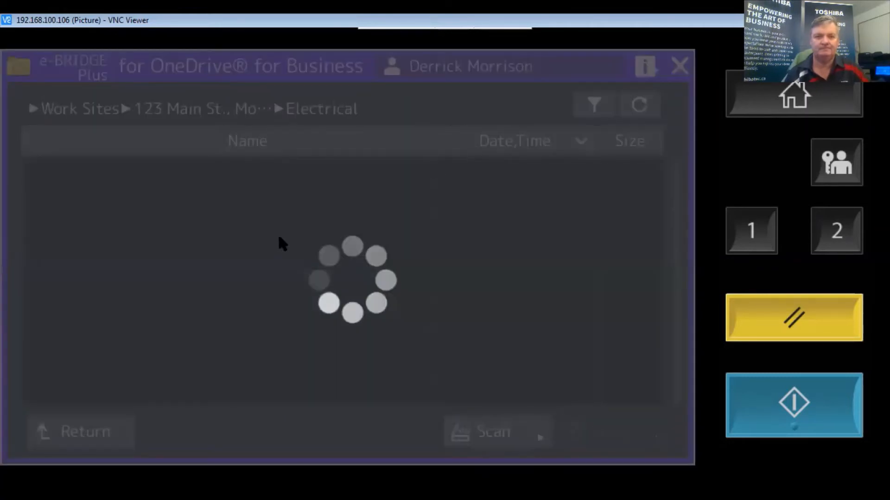
- Preview the Office Xpress.pdf thumbnail, then close it
click(129, 170)
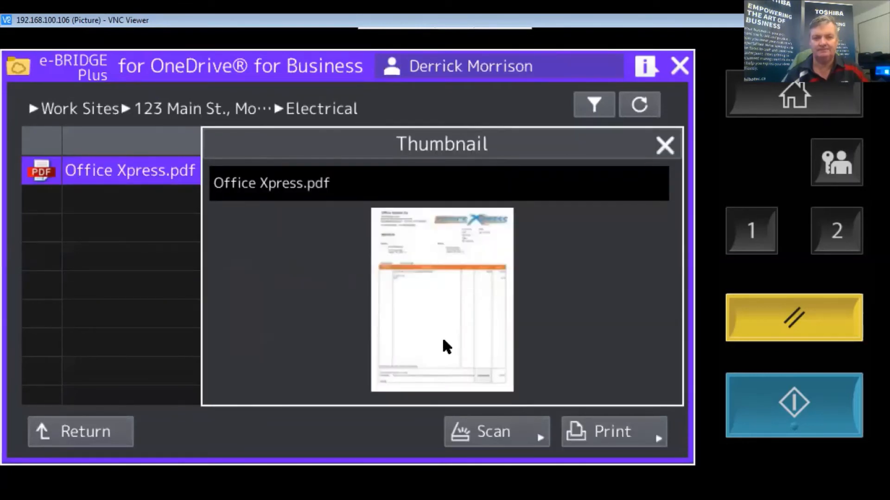
click(665, 145)
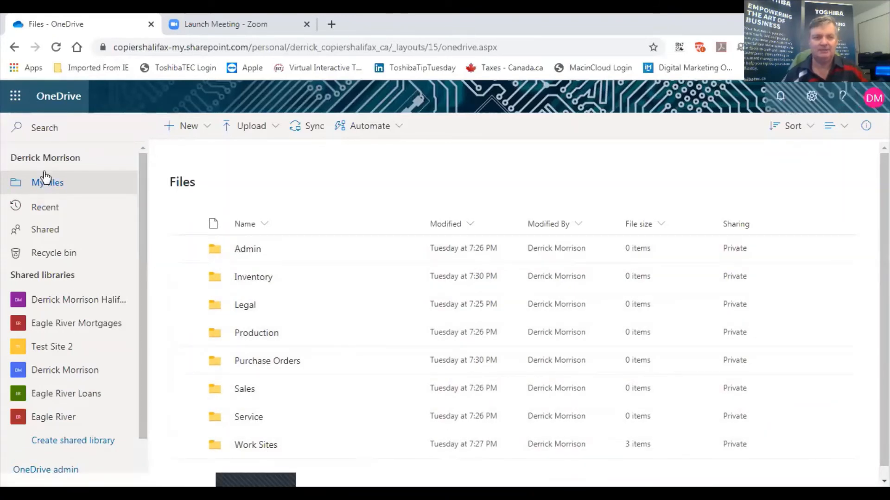
- Search OneDrive for 'Printer' and open Office Xpress.pdf from the full results
click(45, 128)
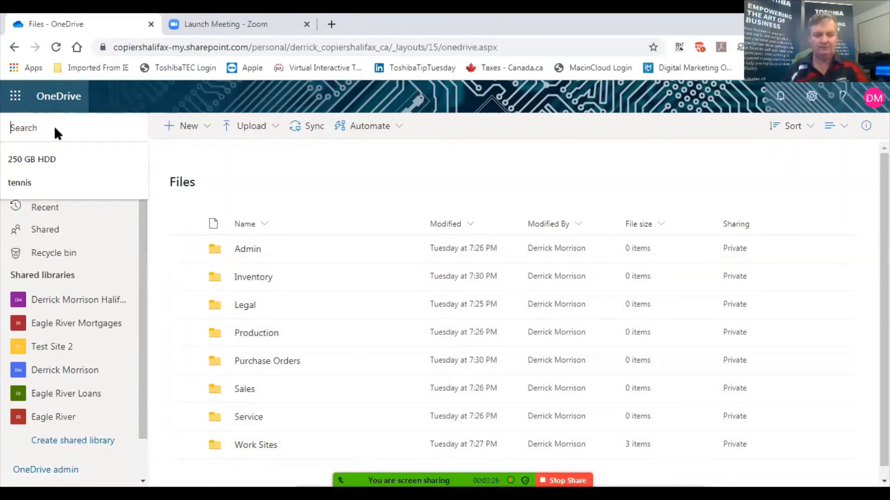
text(Printer)
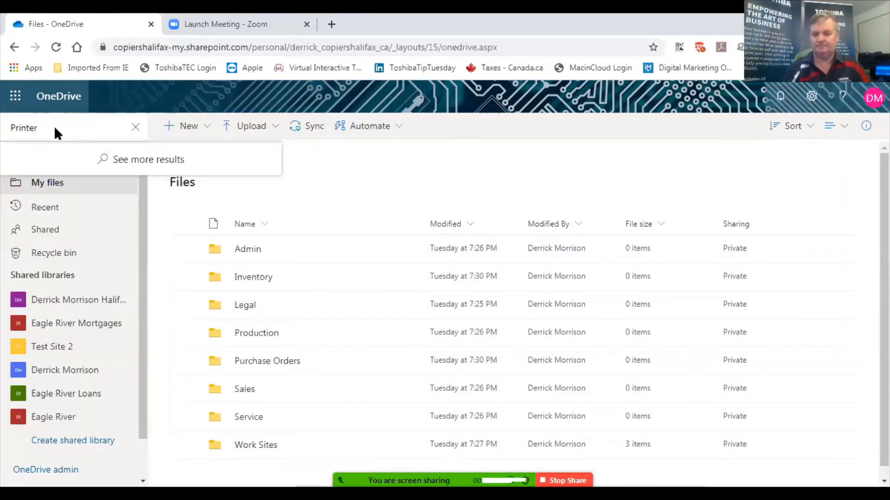
click(148, 160)
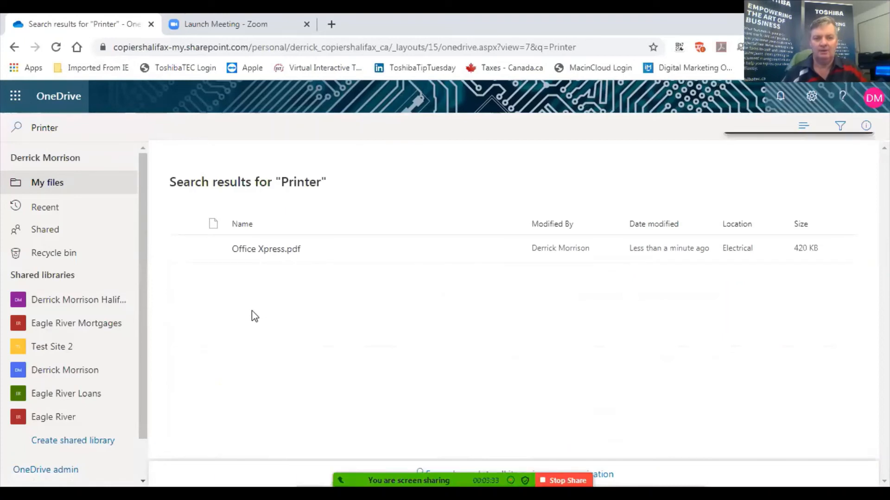
click(266, 248)
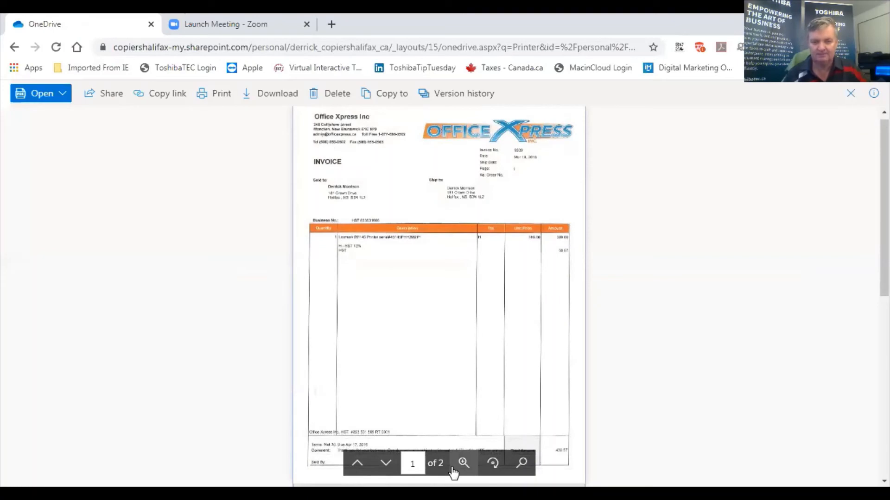
- Zoom the invoice to 150% and search the document for 'Printe'
click(463, 462)
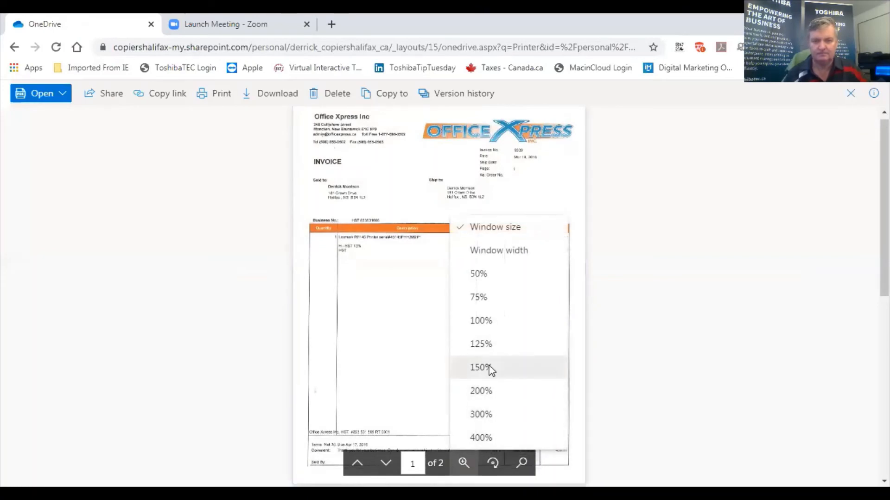
click(480, 367)
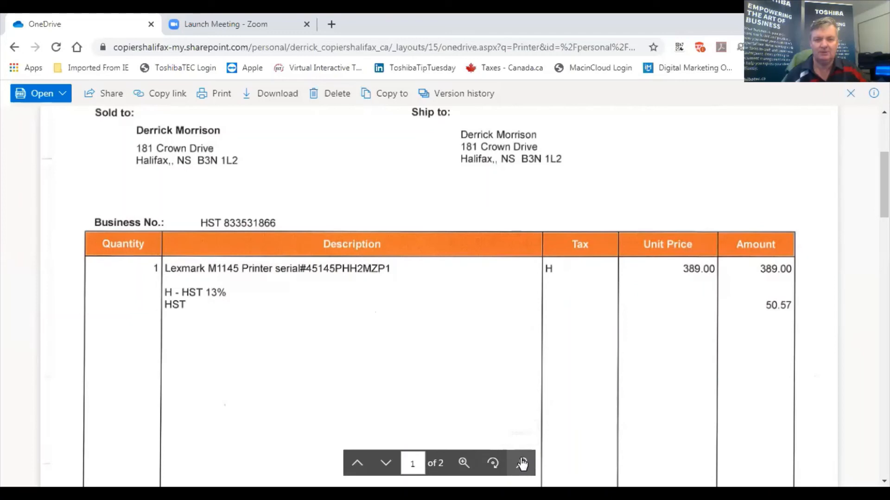
click(521, 462)
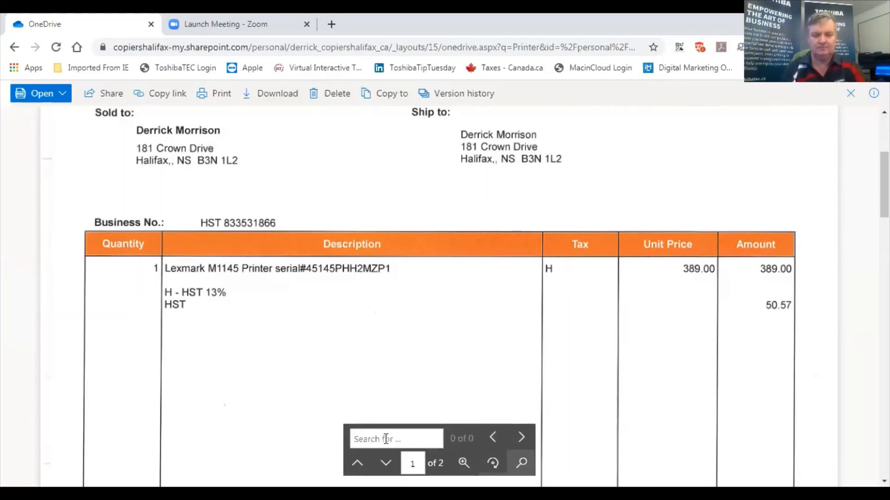
text(Printe)
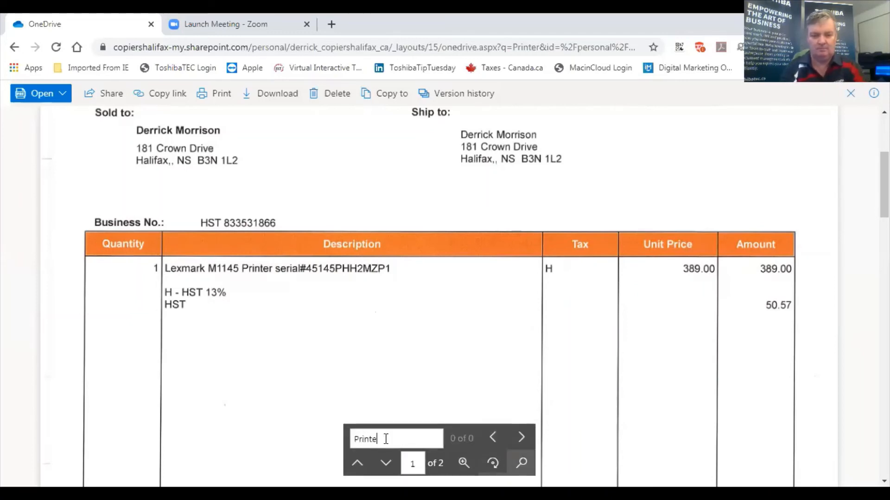